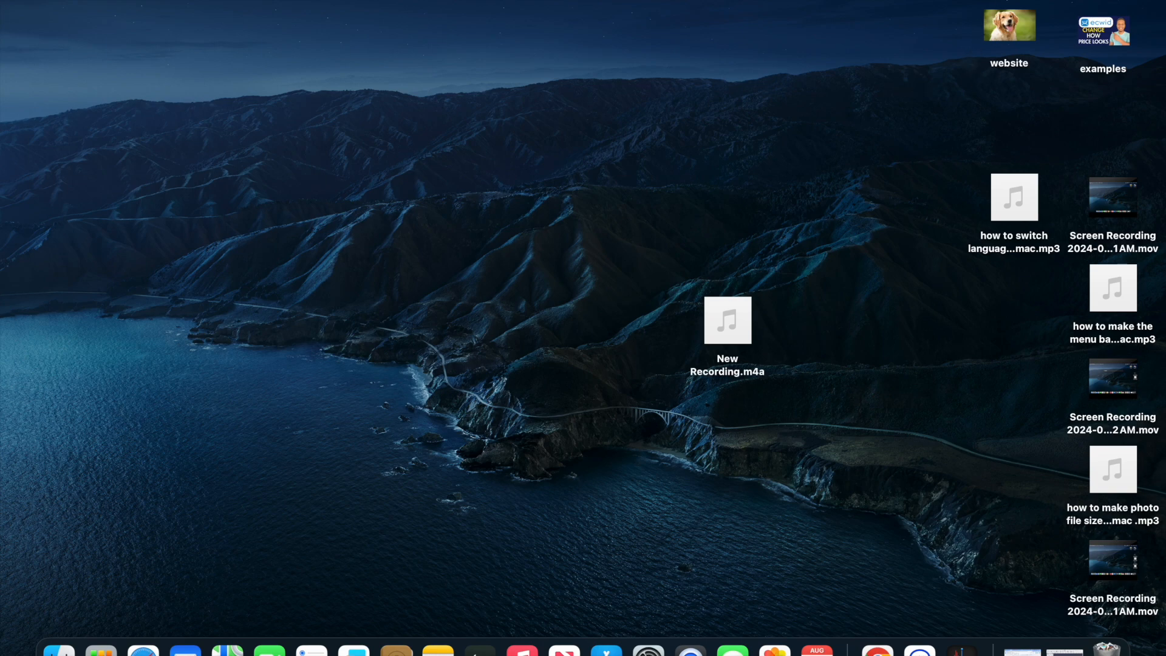
Show the Downloads folder in a Finder window, listed by date added.
{"action": "type", "text": "do"}
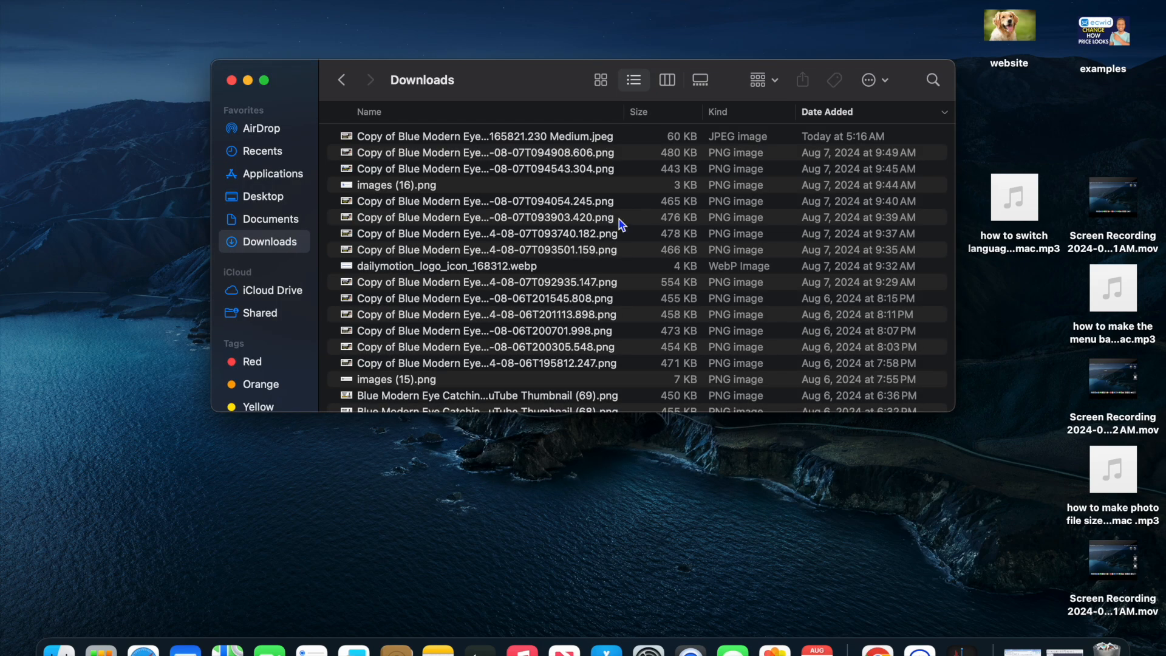
Select the 9:40 AM PNG thumbnail and bring up its file actions menu for Create PDF.
{"action": "left_click", "coordinate": [484, 202]}
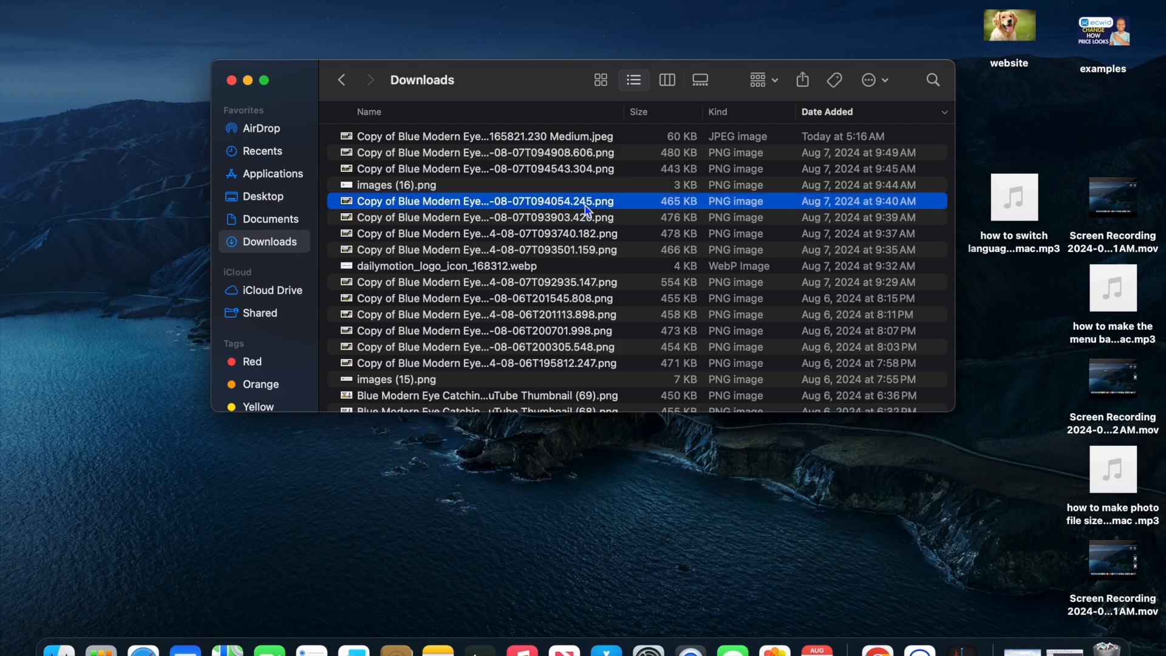
{"action": "mouse_move", "coordinate": [630, 208]}
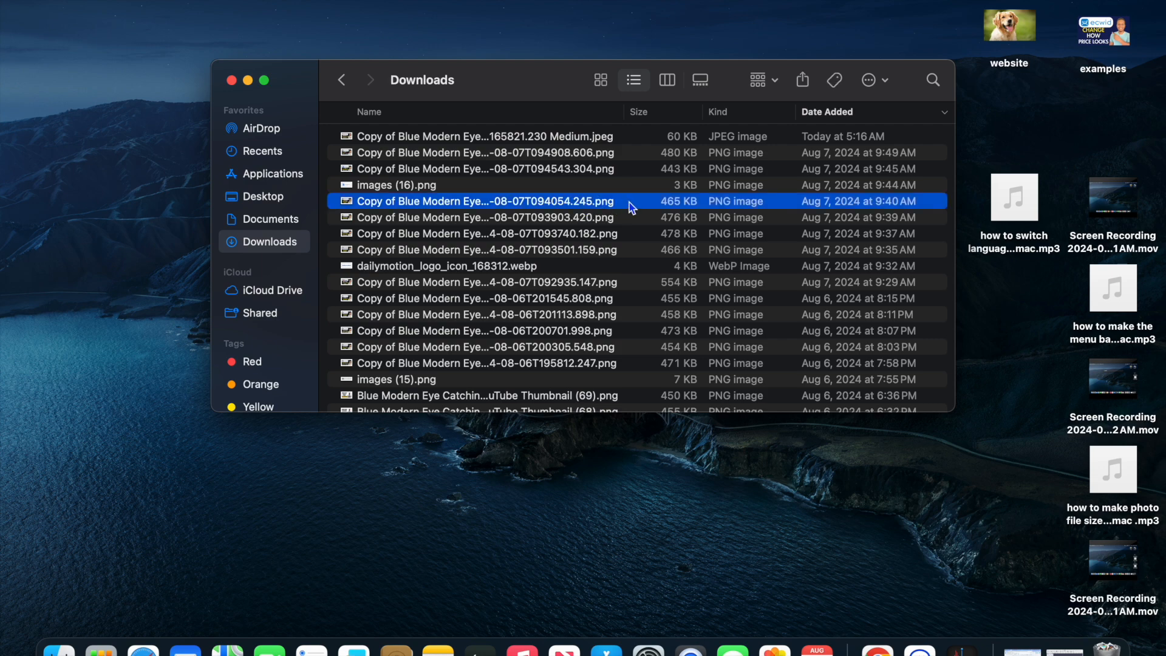
{"action": "right_click", "coordinate": [484, 200]}
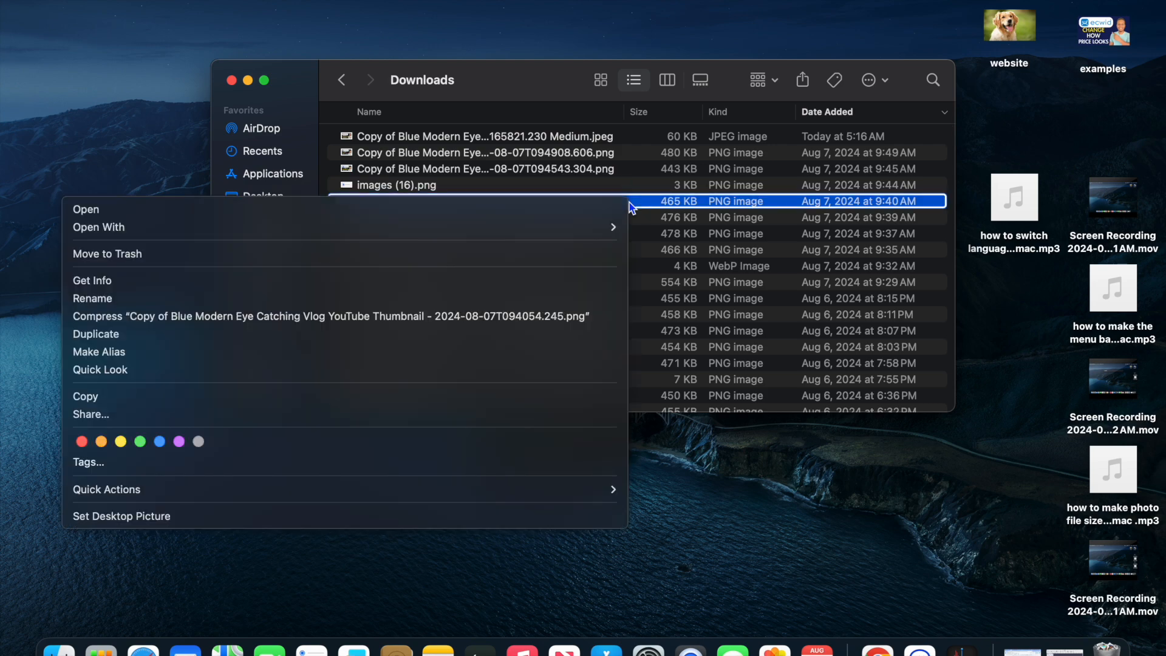
{"action": "mouse_move", "coordinate": [424, 387]}
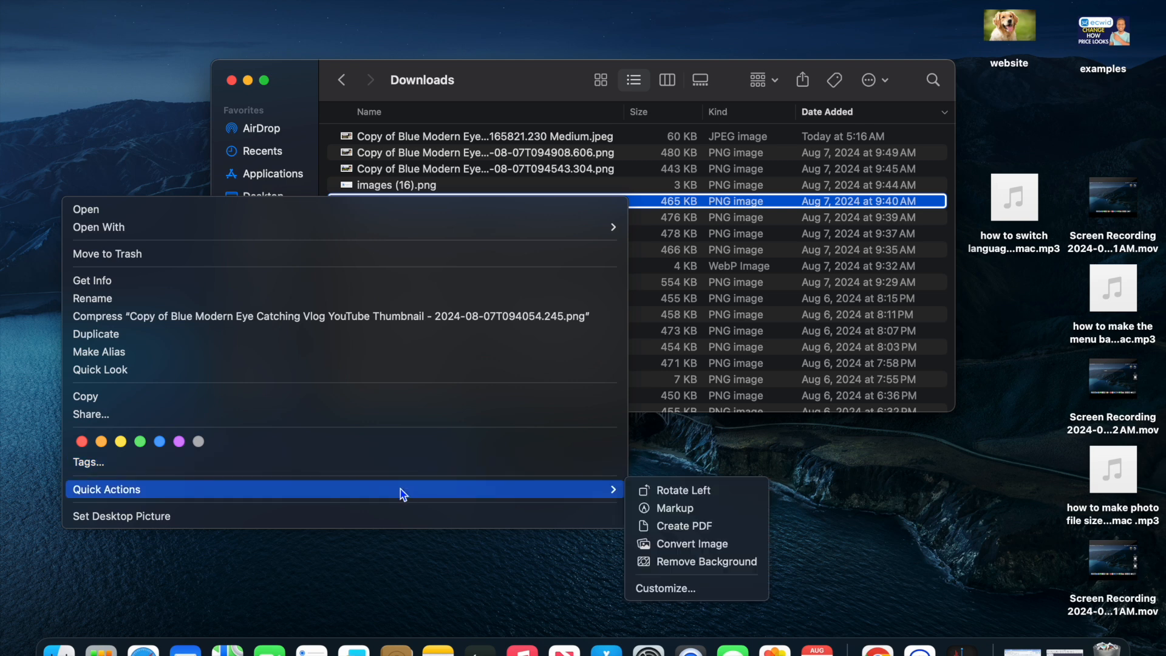
{"action": "mouse_move", "coordinate": [428, 501]}
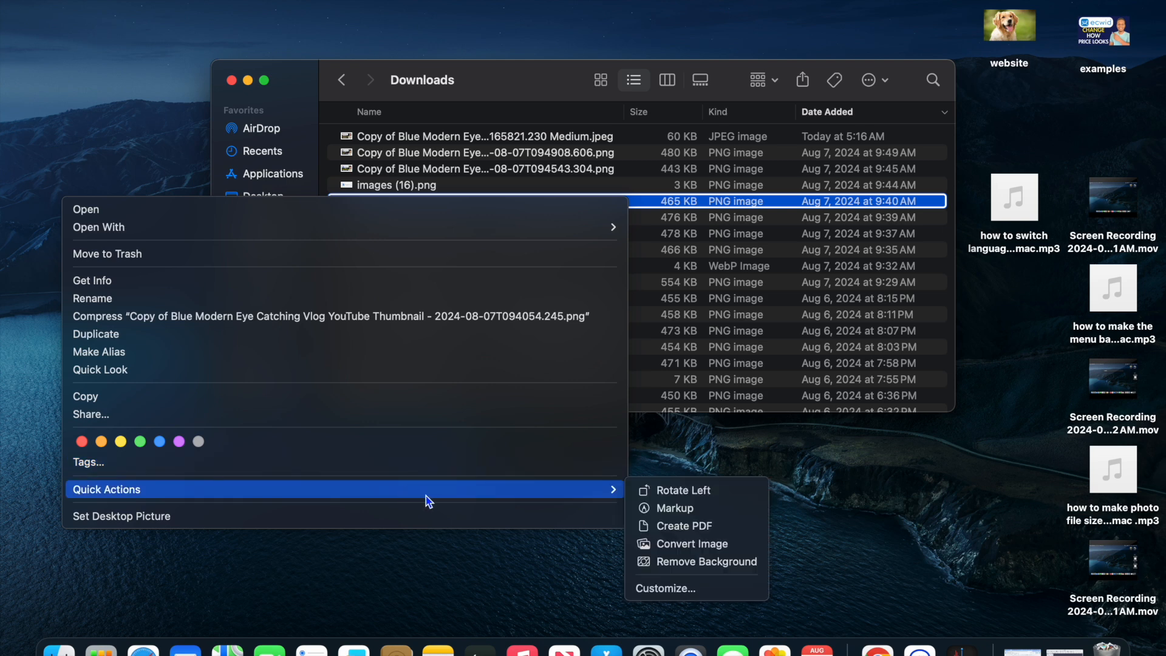
{"action": "mouse_move", "coordinate": [513, 497]}
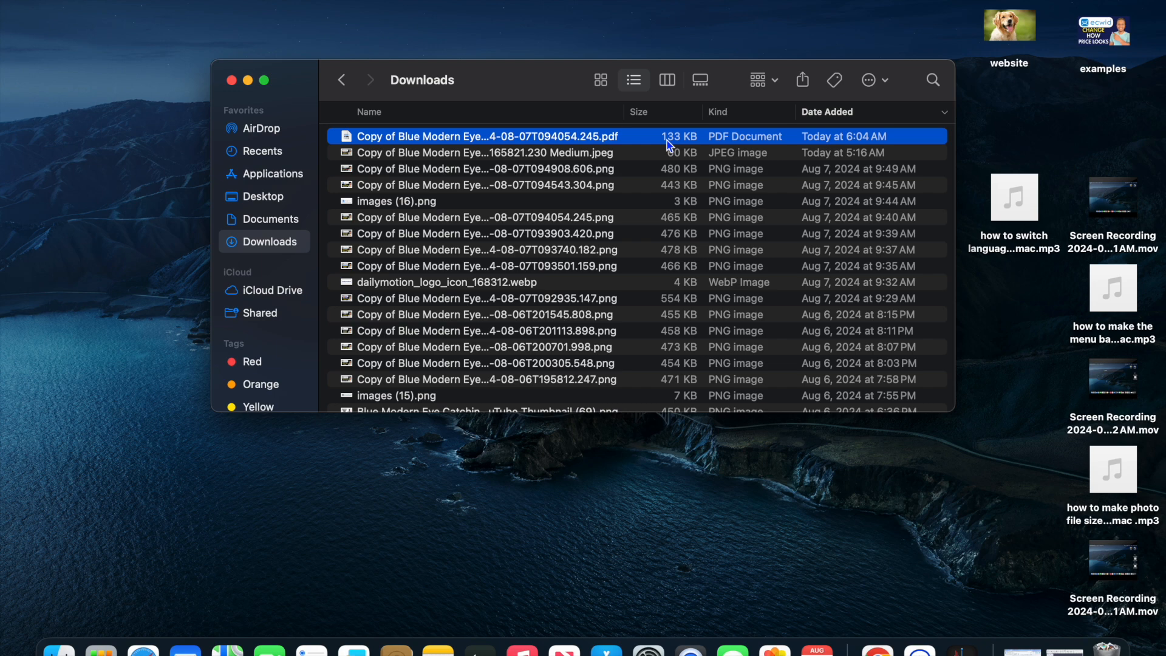
{"action": "mouse_move", "coordinate": [623, 163]}
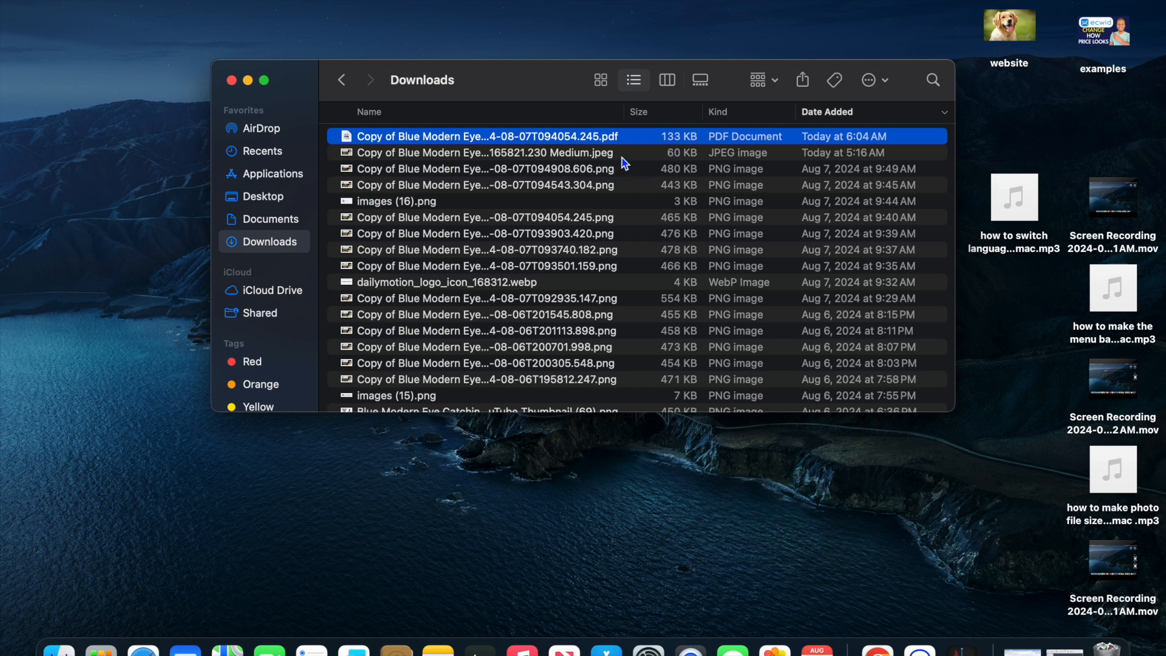
Make a PDF copy of the Medium JPEG image via Quick Actions, then close the Downloads window.
{"action": "left_click", "coordinate": [487, 153]}
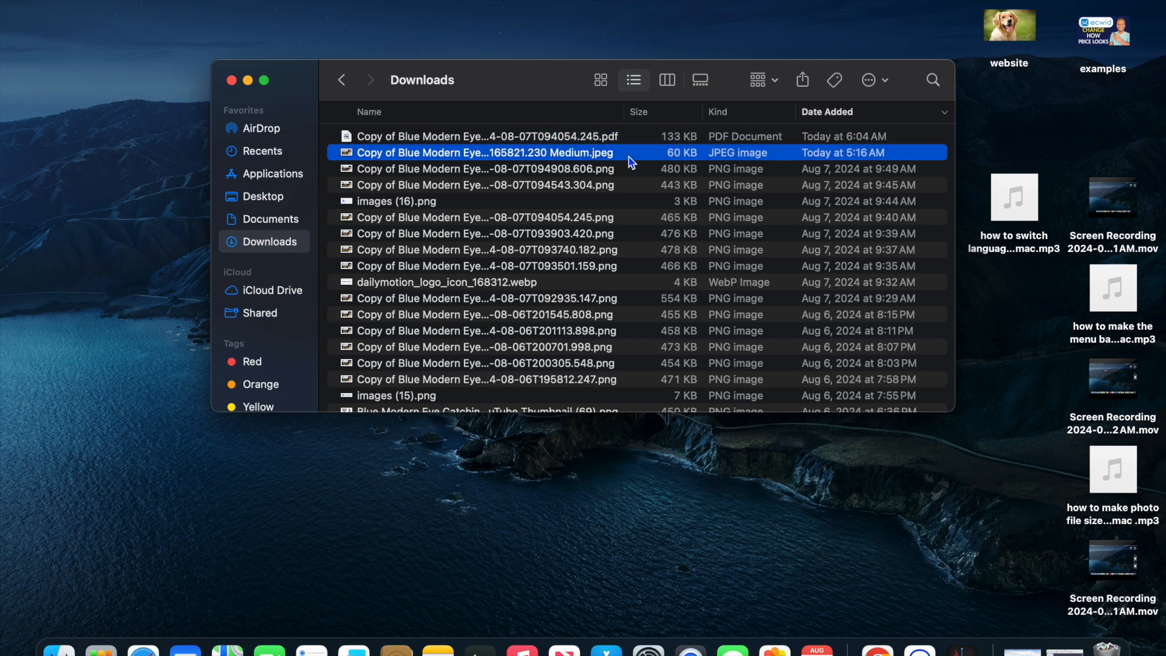
{"action": "mouse_move", "coordinate": [664, 159]}
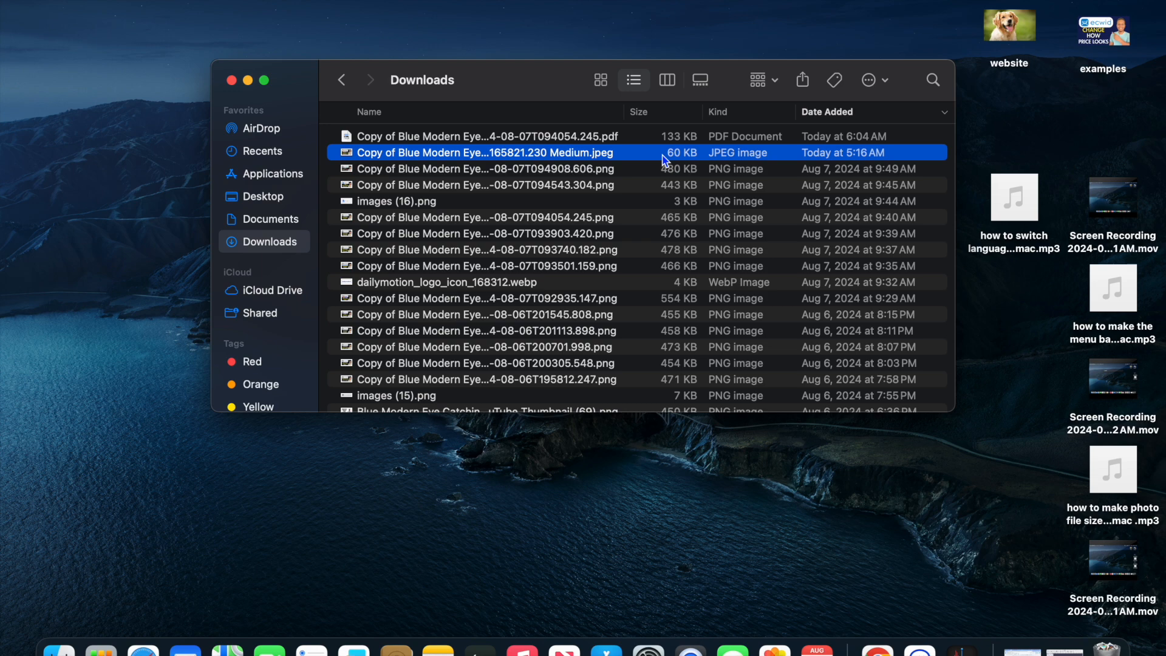
{"action": "right_click", "coordinate": [487, 154]}
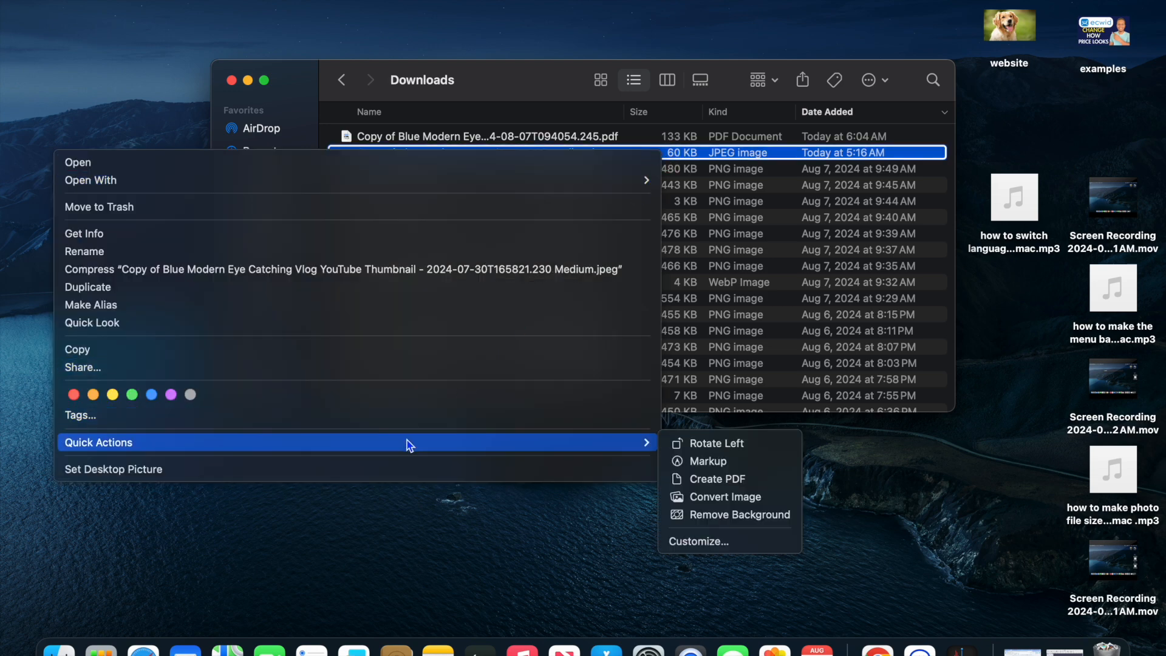
{"action": "mouse_move", "coordinate": [664, 455]}
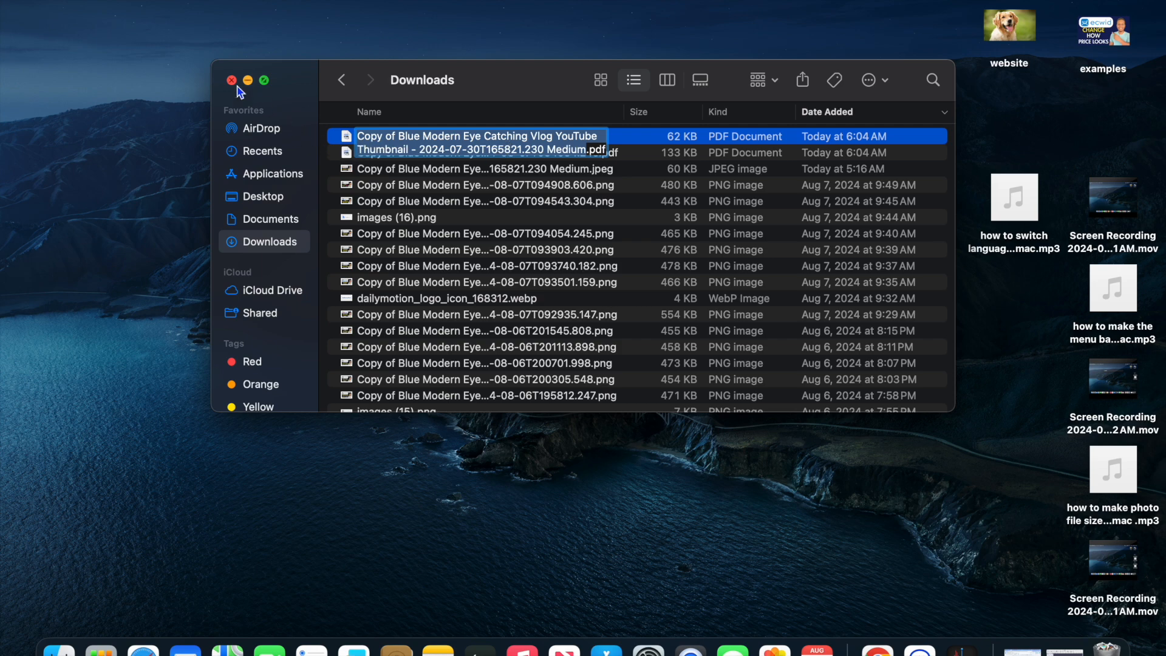
{"action": "left_click", "coordinate": [231, 80]}
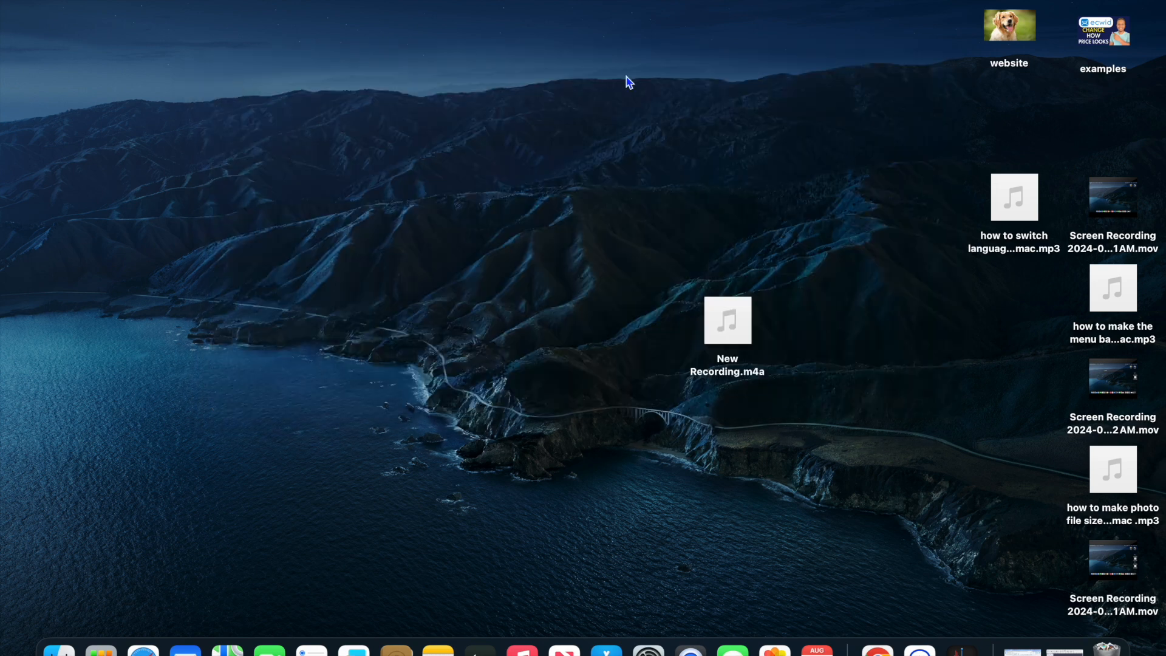